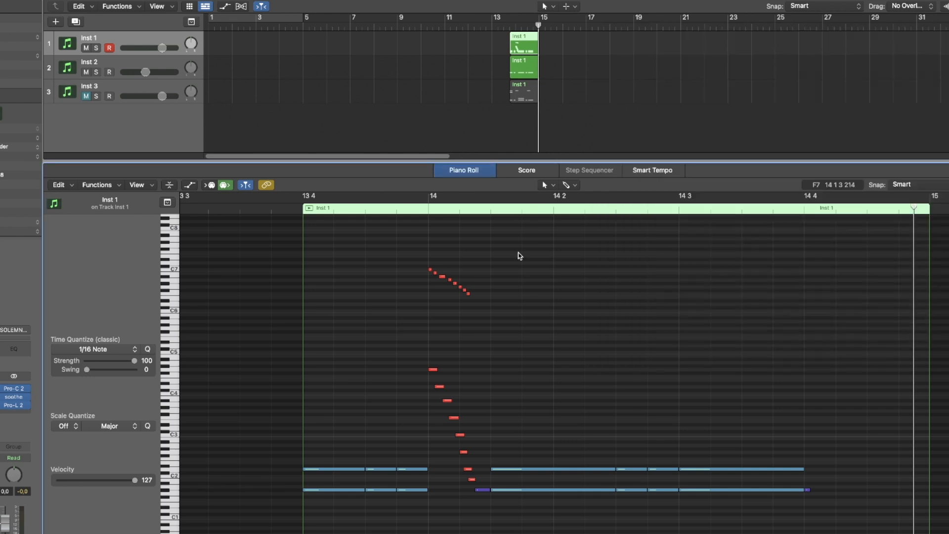
Open the Odin III guitar plugin from the Inst 1 track's instrument slot.
click(429, 208)
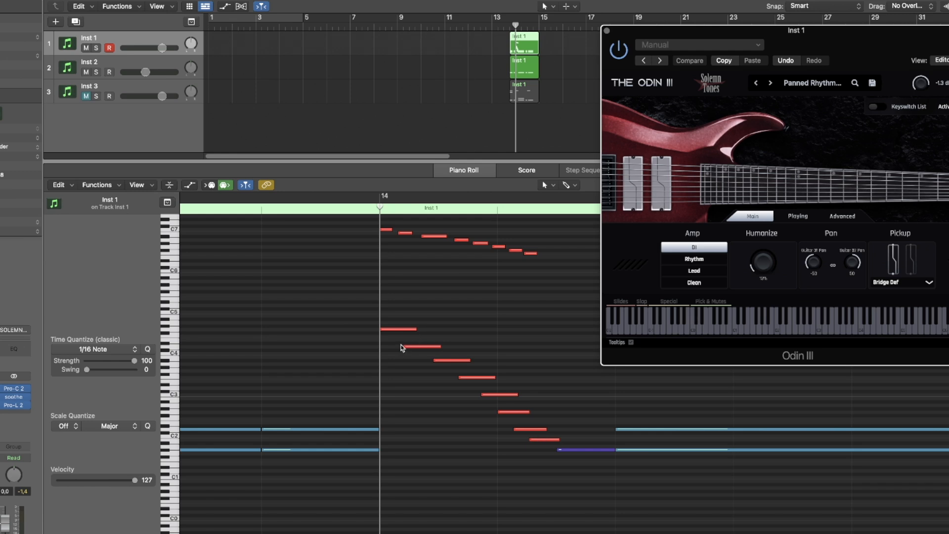
mouse_move(543, 428)
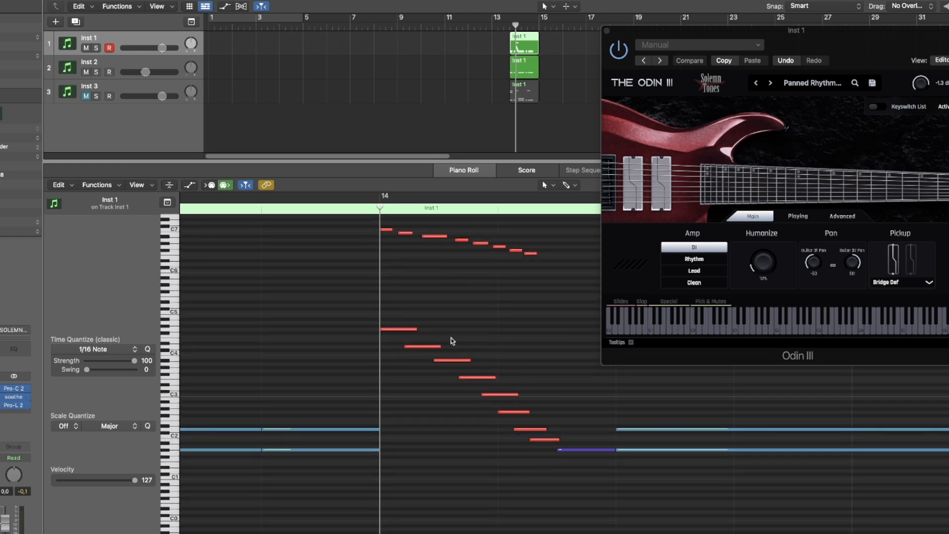
Select the Pencil Tool and draw a long sustained note near C0 beneath the scrape run.
click(548, 184)
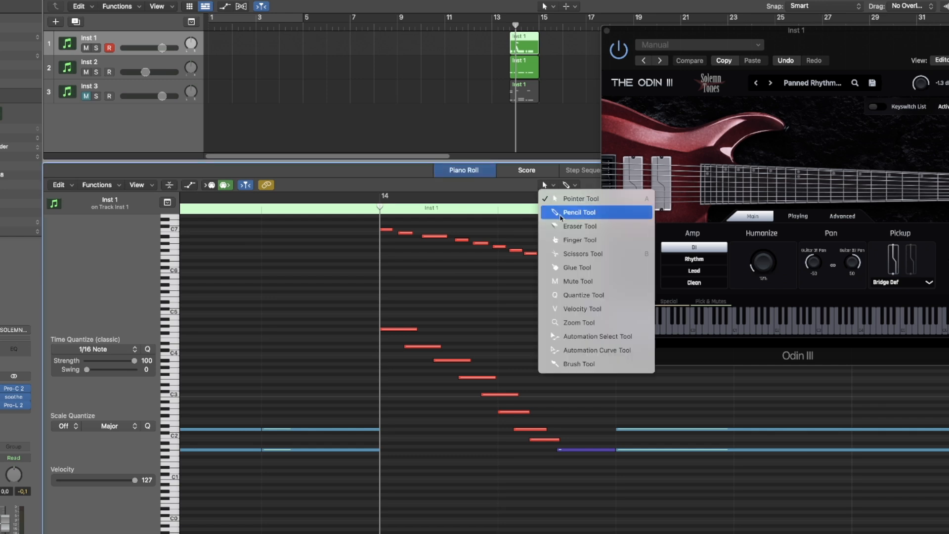
click(580, 212)
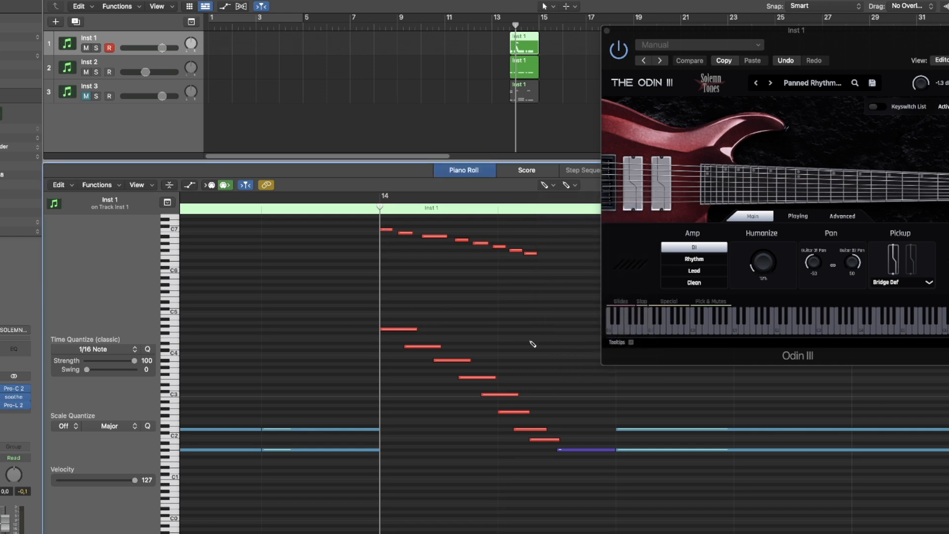
click(546, 186)
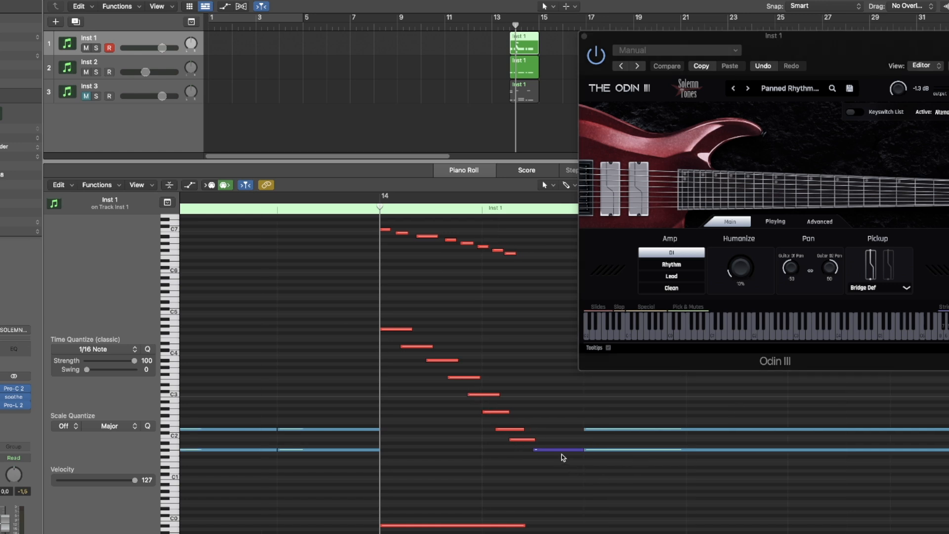
mouse_move(548, 452)
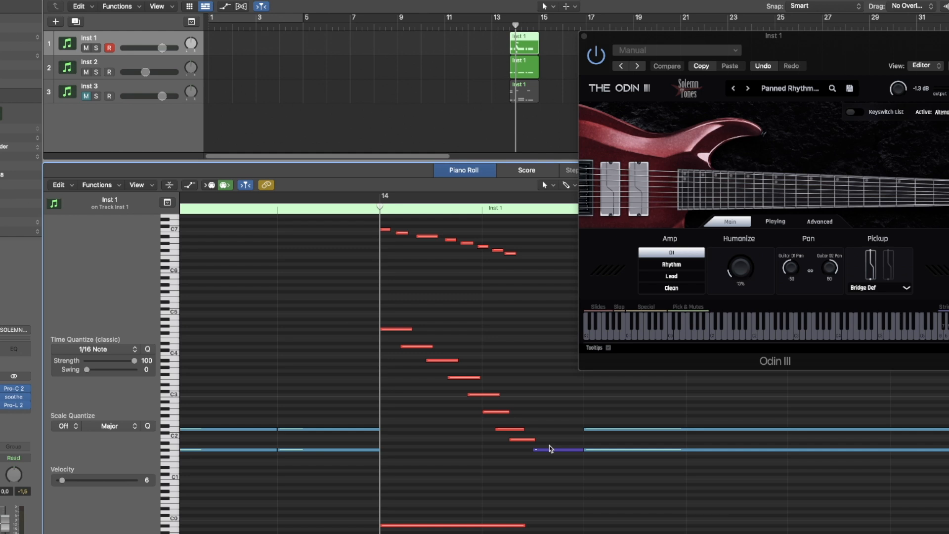
mouse_move(551, 451)
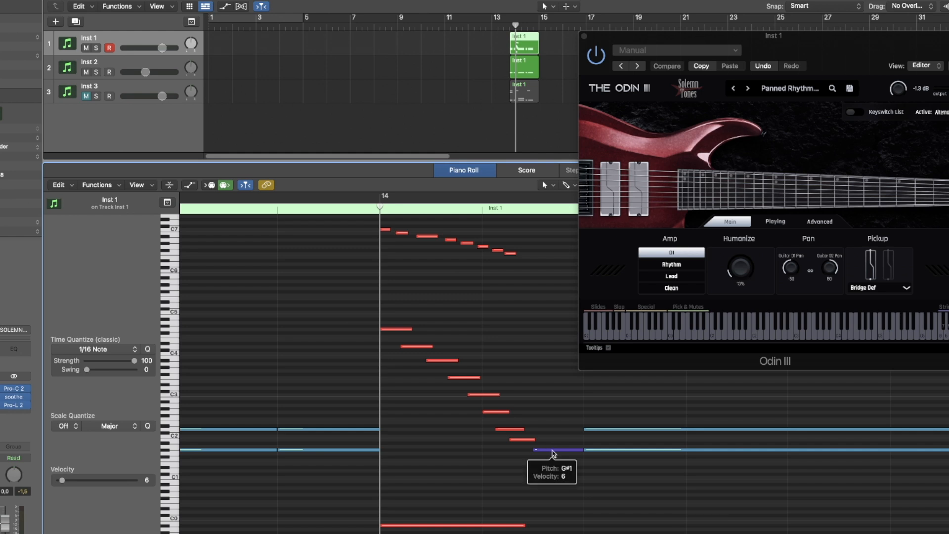
click(554, 449)
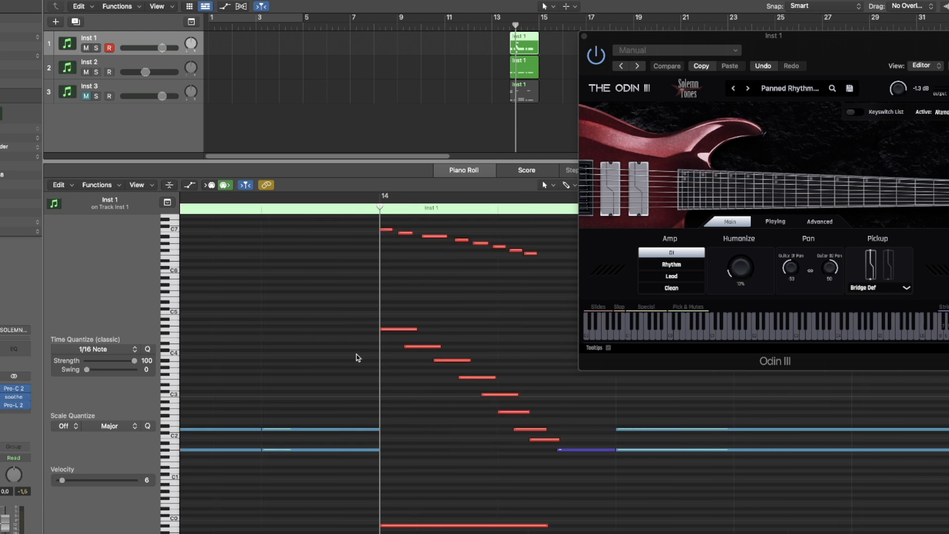
mouse_move(547, 428)
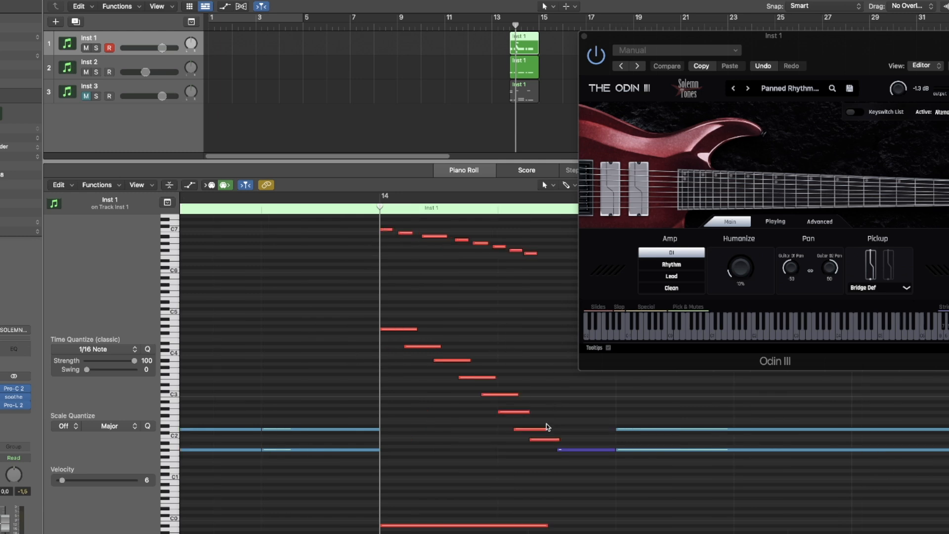
mouse_move(310, 379)
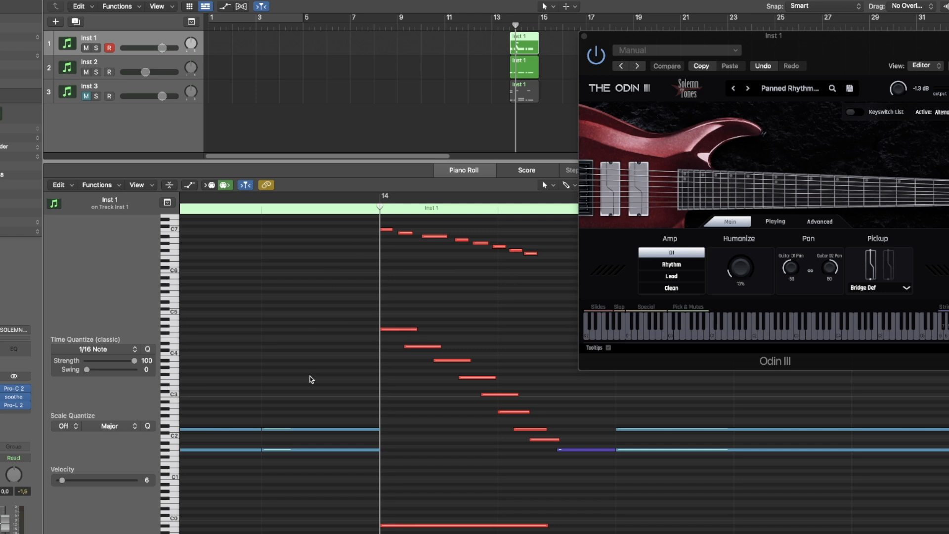
mouse_move(544, 313)
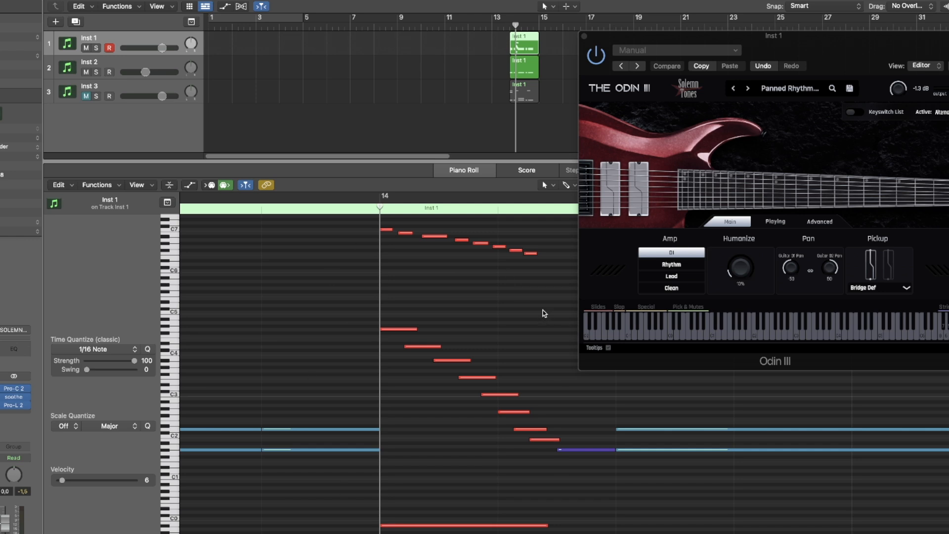
mouse_move(541, 326)
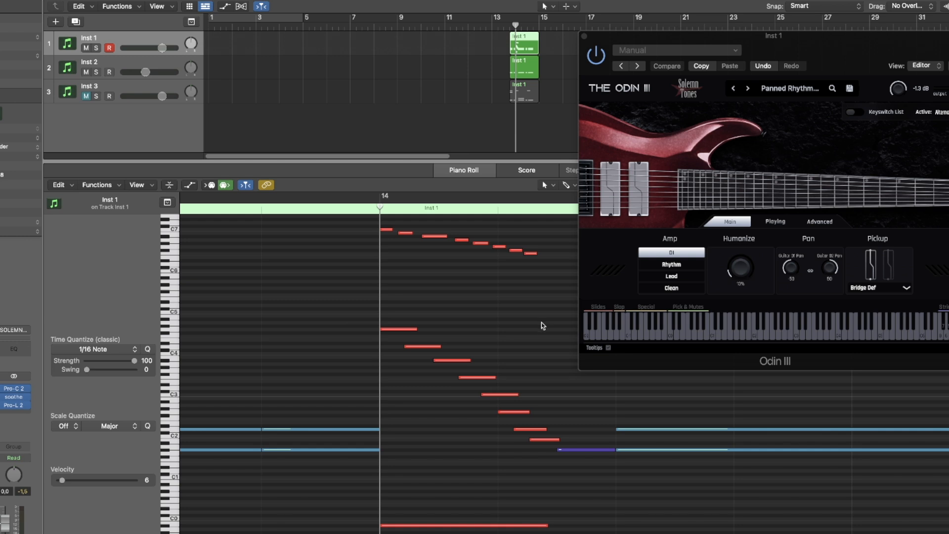
mouse_move(500, 395)
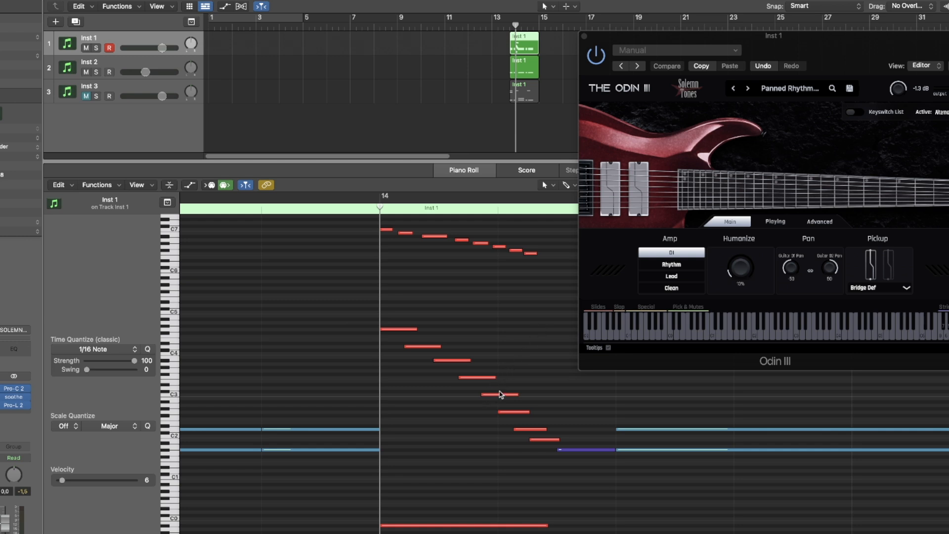
mouse_move(501, 394)
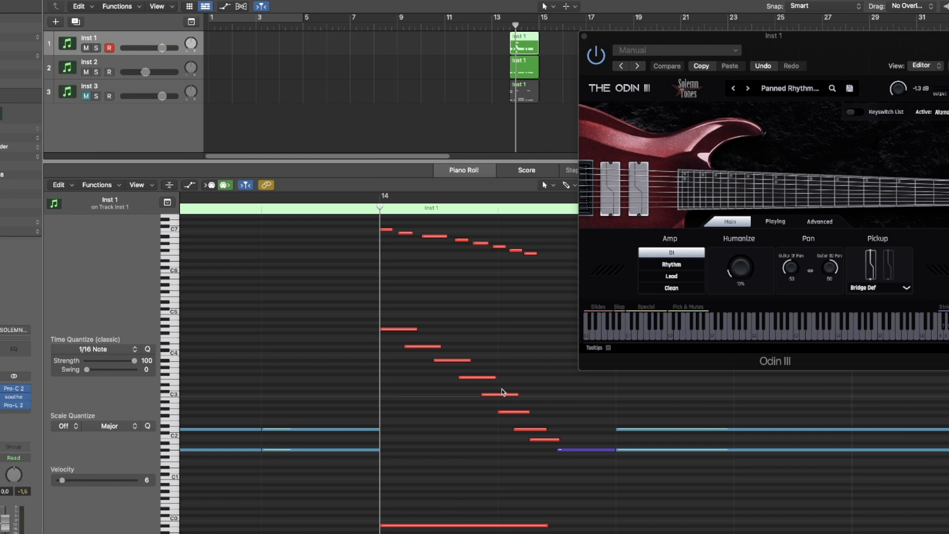